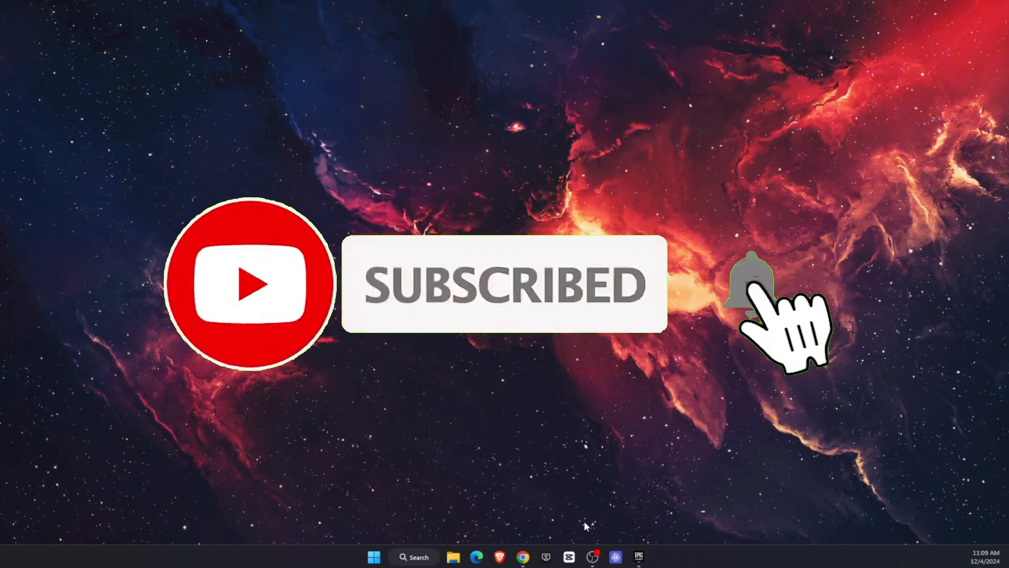
# Run %localappdata% from the Run dialog to open the AppData Local folder
pyautogui.click(748, 285)
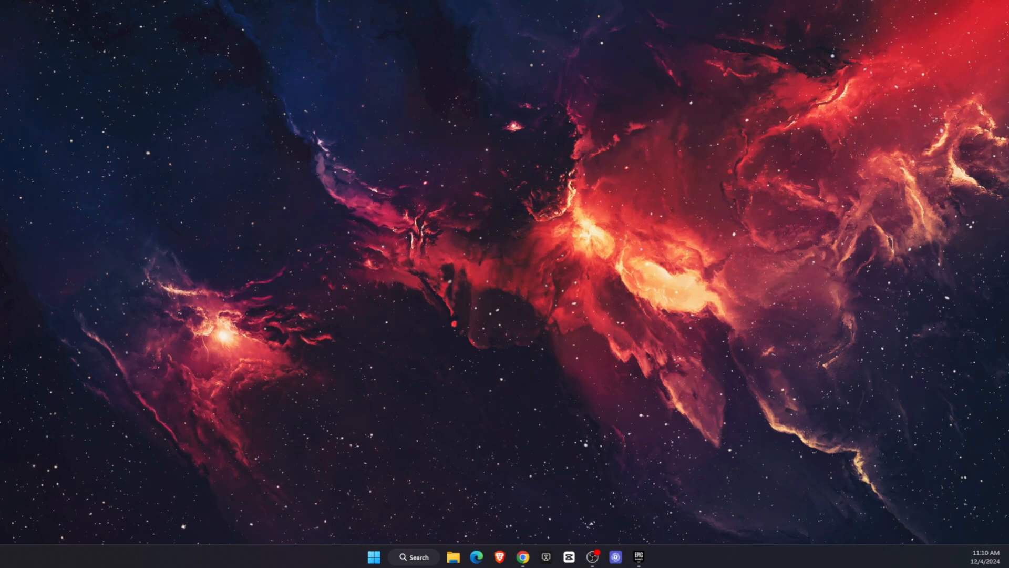
pyautogui.write('run')
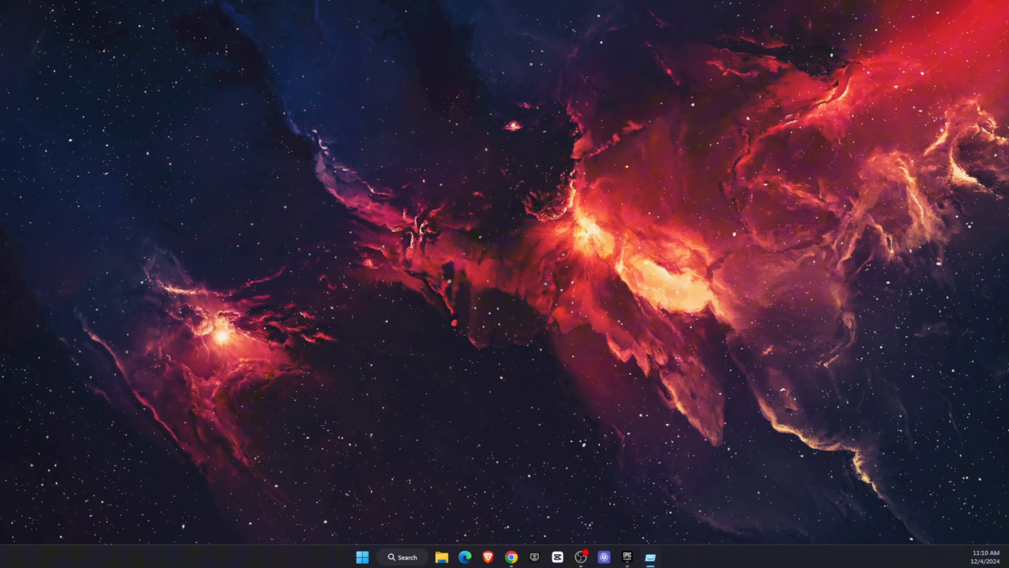
pyautogui.press('Win+r')
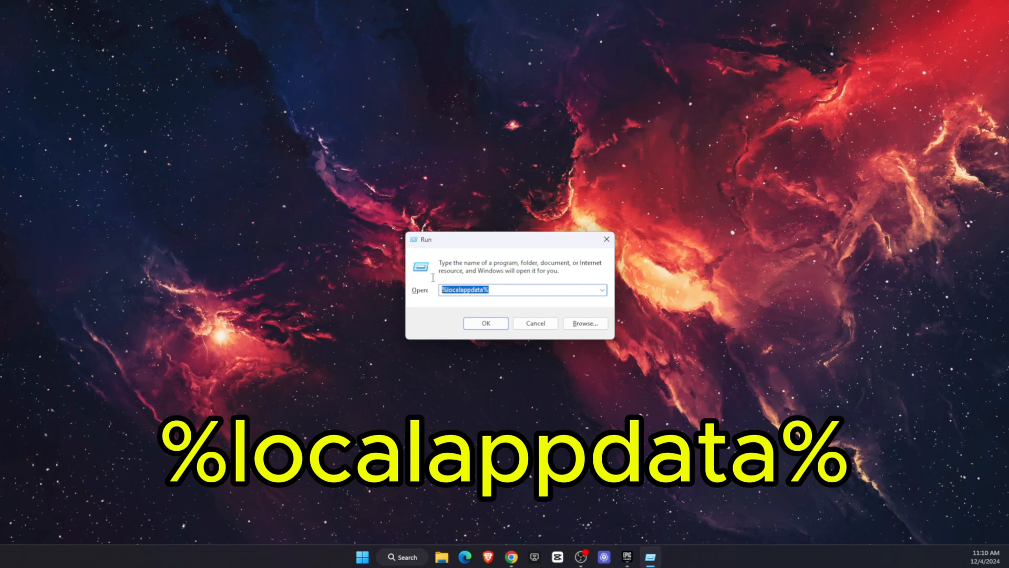
pyautogui.click(485, 323)
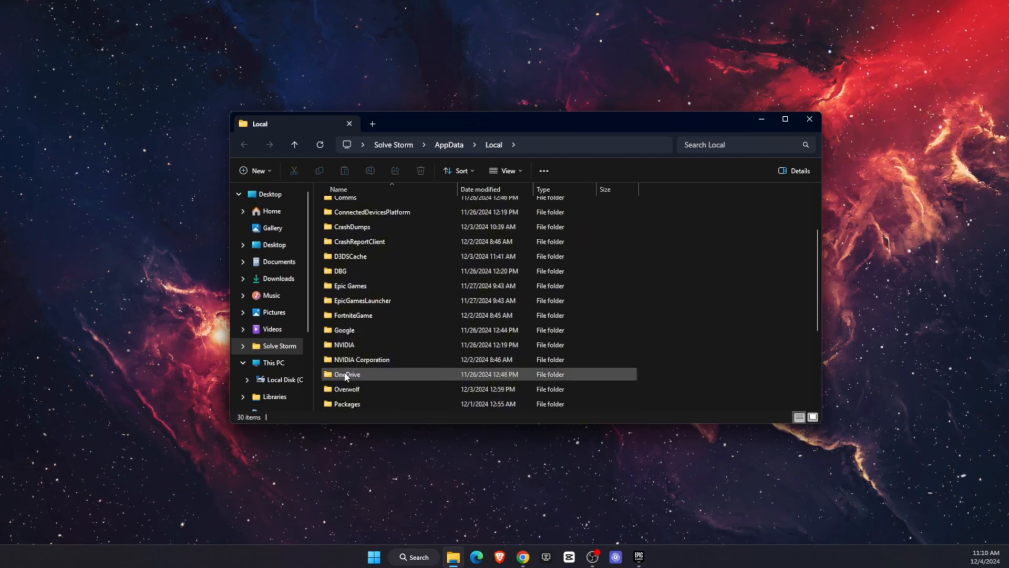
pyautogui.moveTo(352, 315)
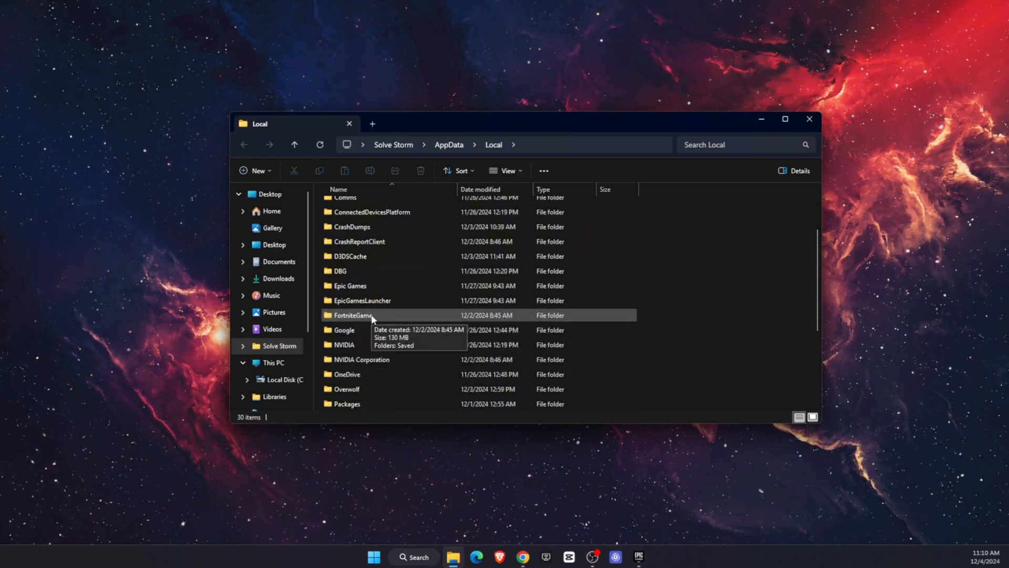
# Delete the Config folder under FortniteGame > Saved
pyautogui.doubleClick(353, 315)
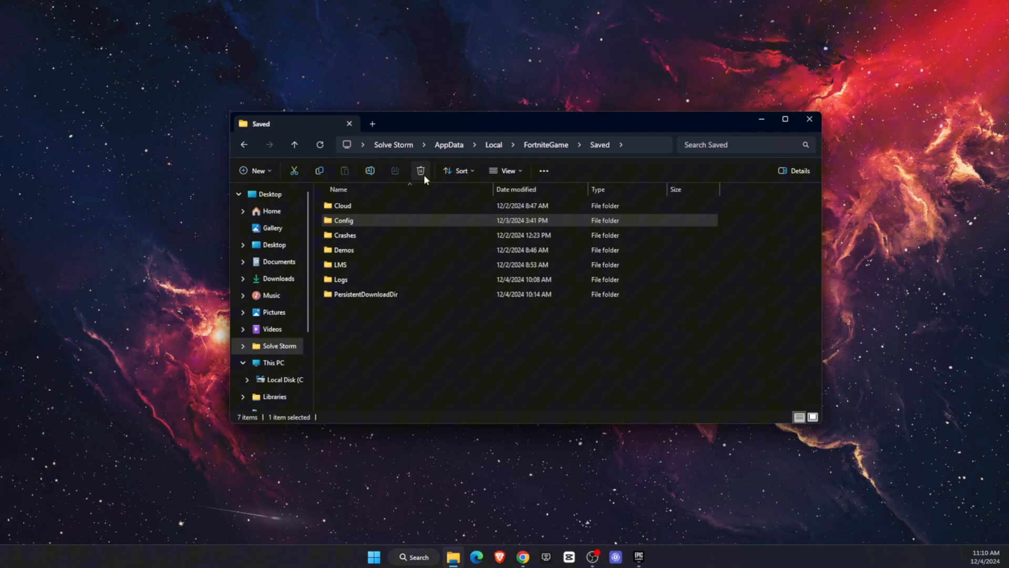
pyautogui.click(421, 170)
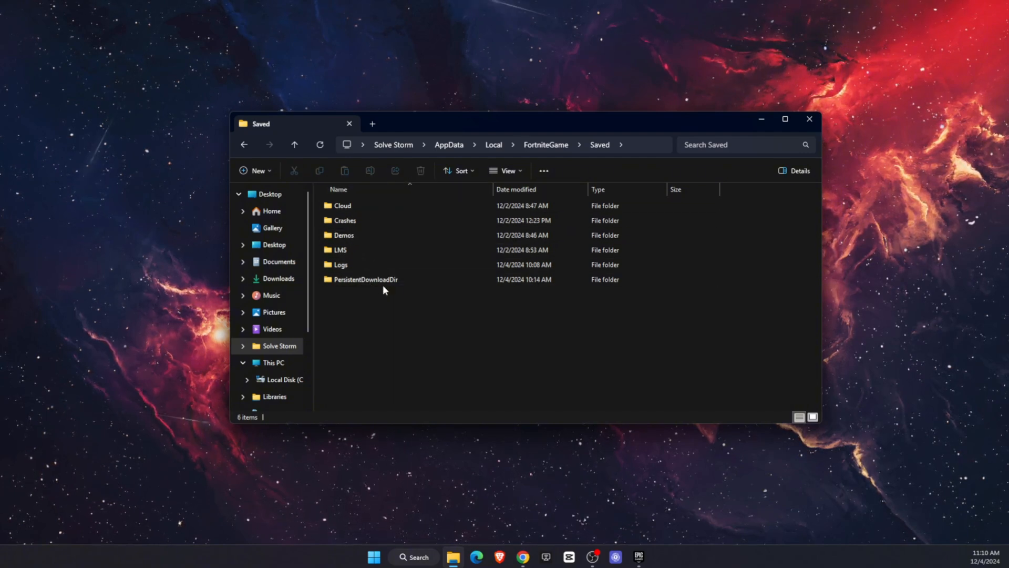
pyautogui.moveTo(808, 120)
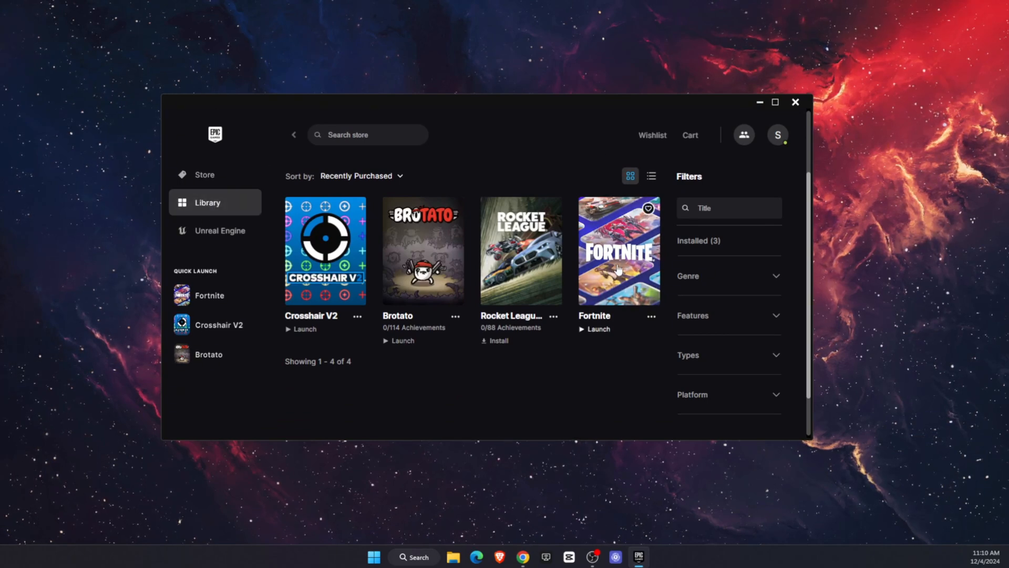
# Open Fortnite's three-dot options menu in the Epic Games Launcher library
pyautogui.click(651, 316)
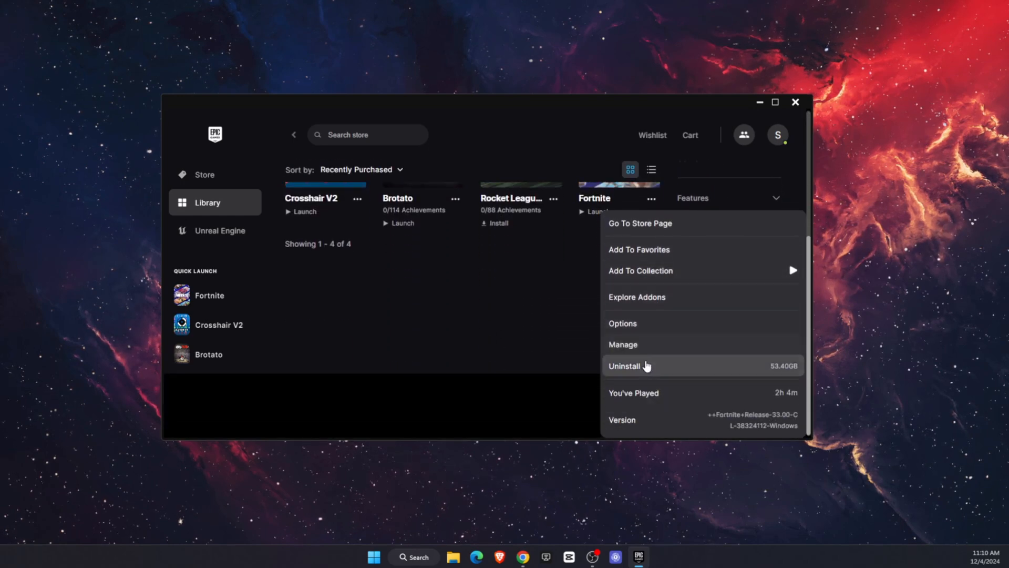
# Start verifying Fortnite's game files from the Manage panel
pyautogui.click(621, 344)
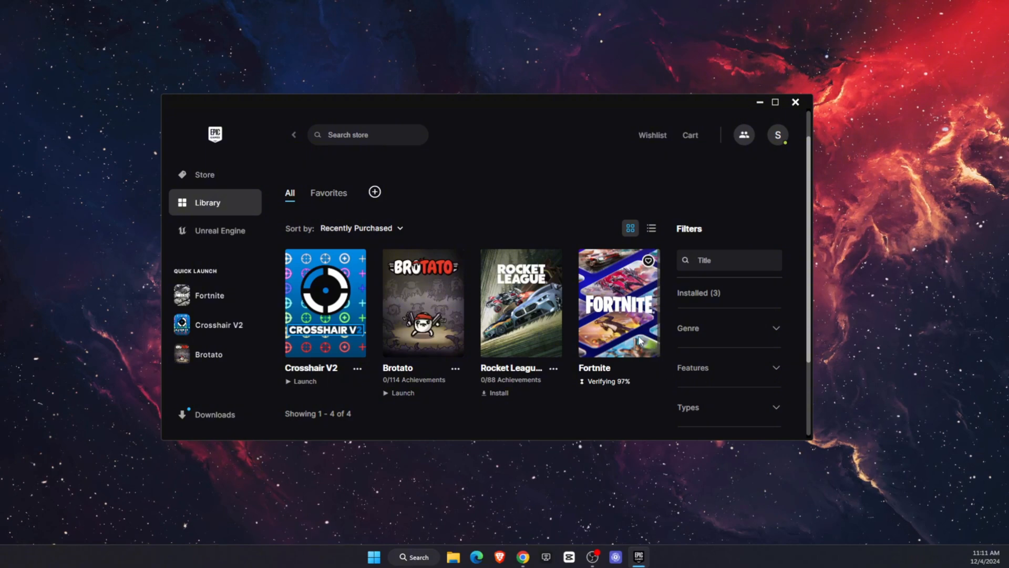
pyautogui.moveTo(647, 376)
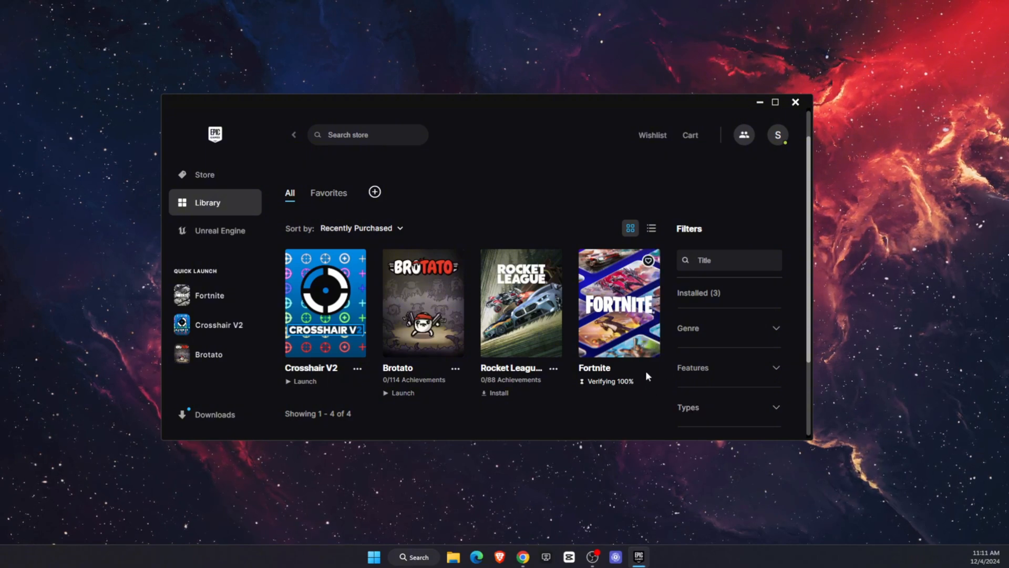